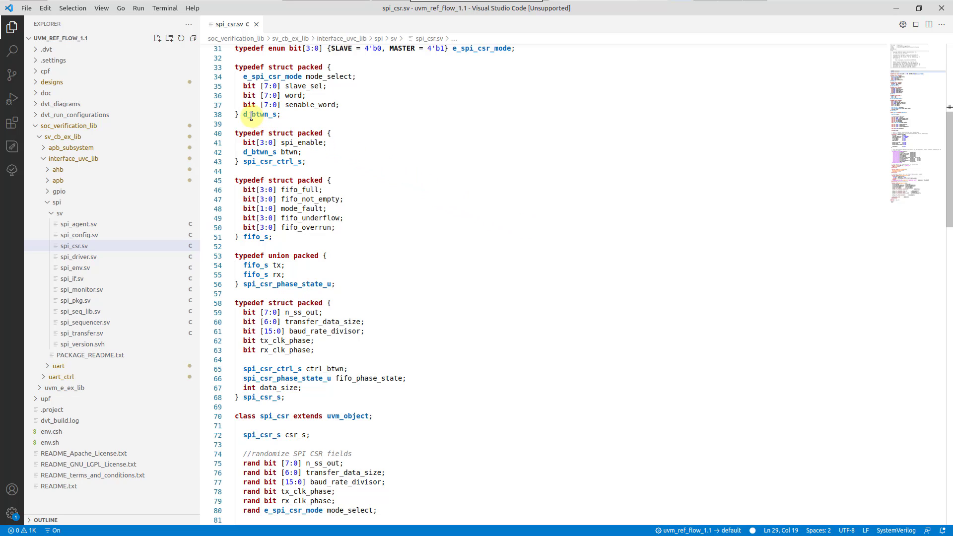
{"action": "mouse_move", "coordinate": [251, 114]}
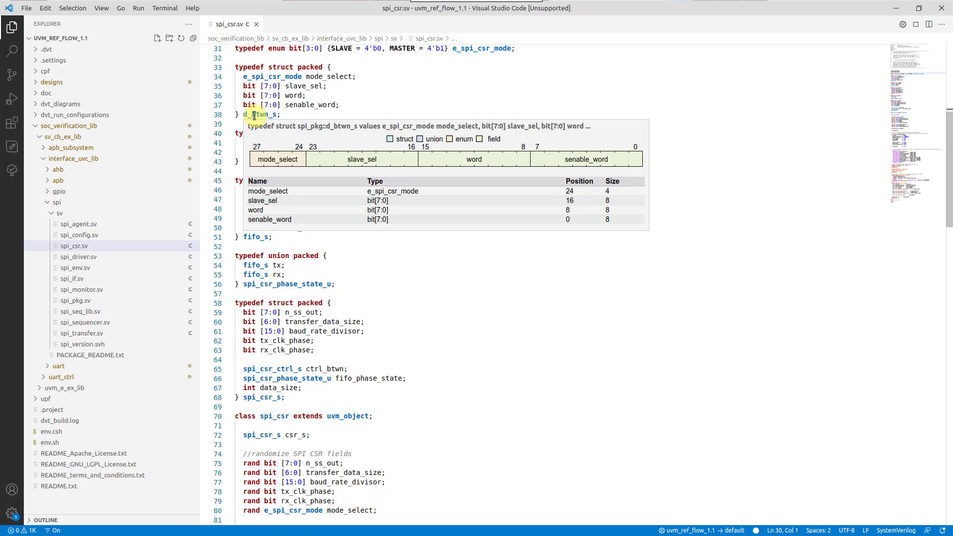
{"action": "mouse_move", "coordinate": [283, 161]}
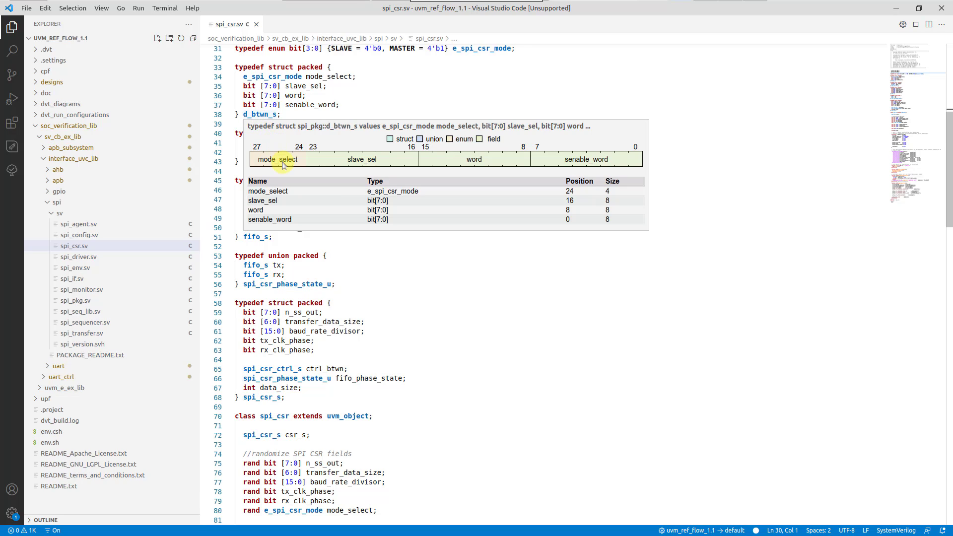
{"action": "mouse_move", "coordinate": [560, 164]}
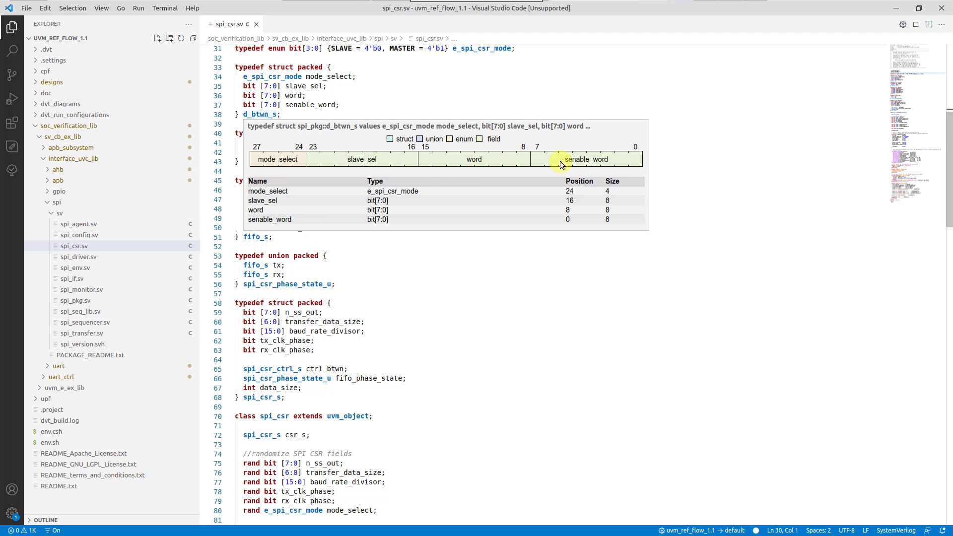
{"action": "mouse_move", "coordinate": [467, 135]}
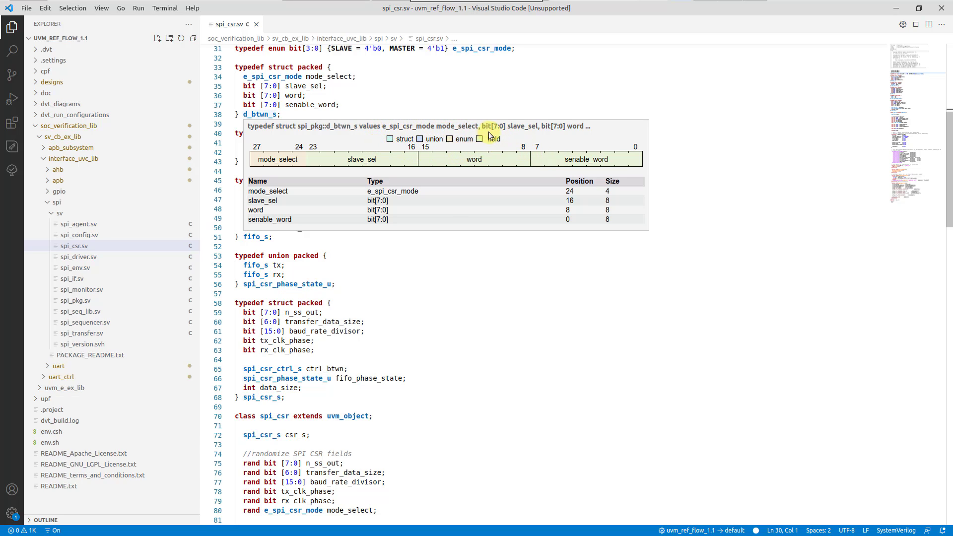
{"action": "mouse_move", "coordinate": [406, 149]}
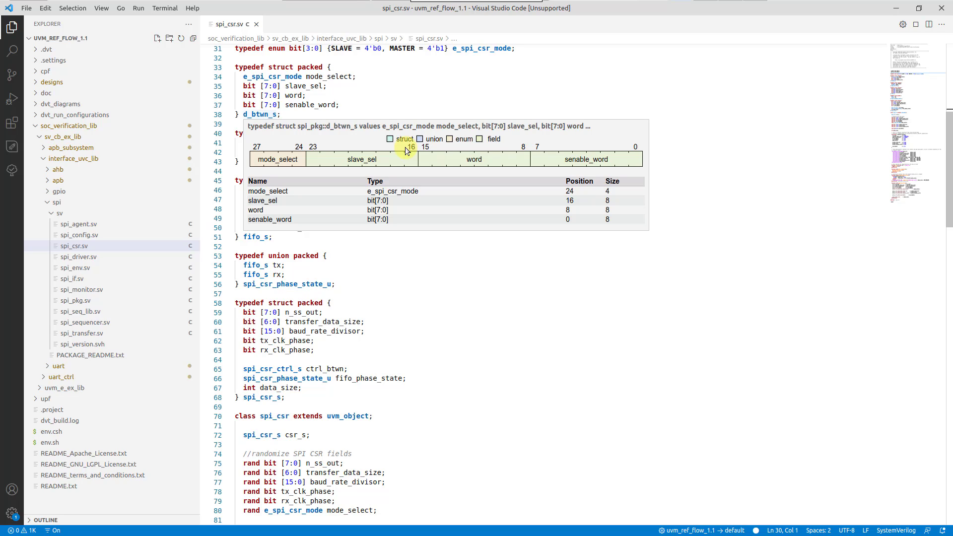
{"action": "mouse_move", "coordinate": [423, 224]}
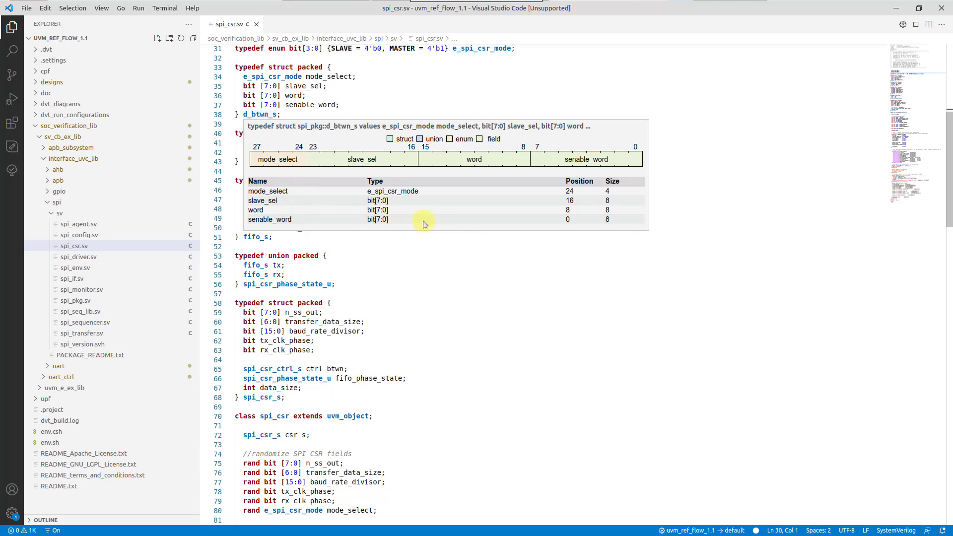
{"action": "mouse_move", "coordinate": [336, 221]}
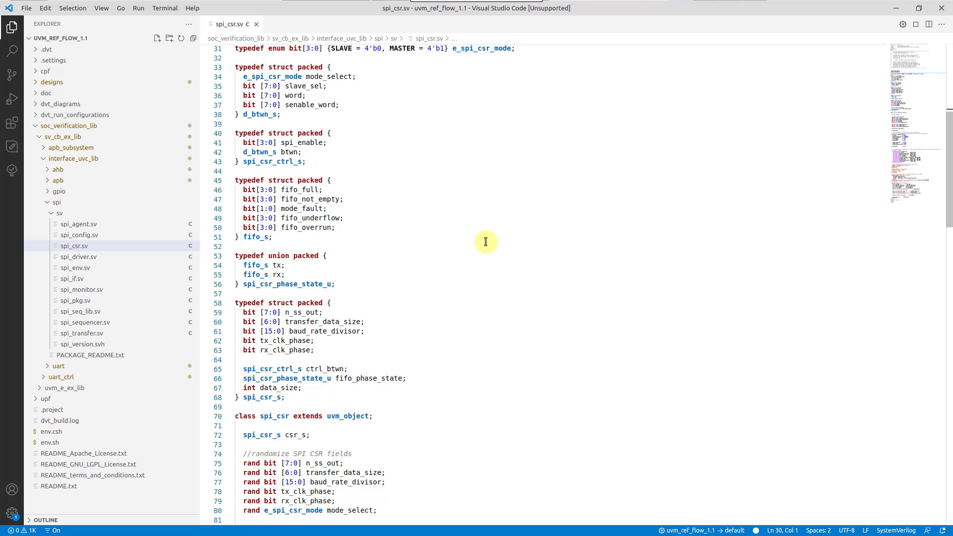
{"action": "mouse_move", "coordinate": [262, 162]}
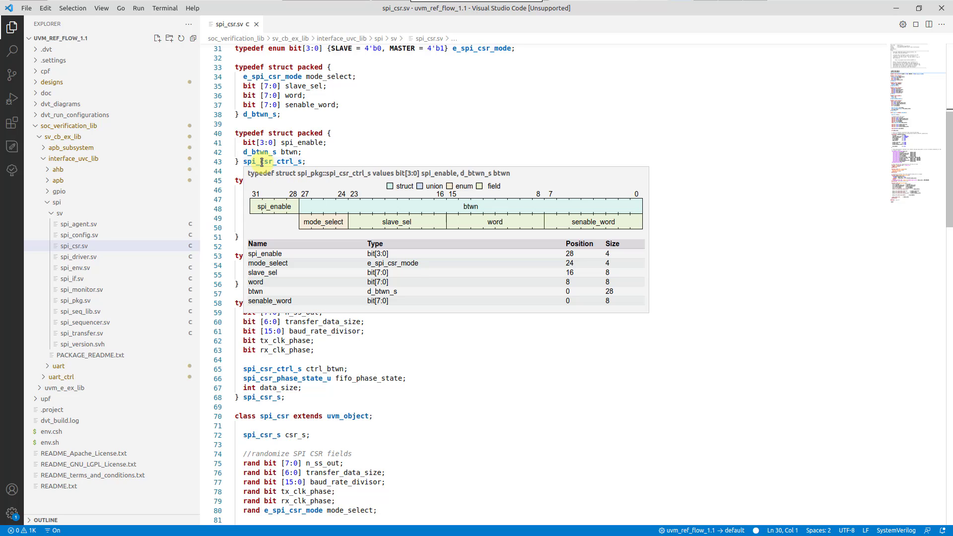
{"action": "mouse_move", "coordinate": [426, 207]}
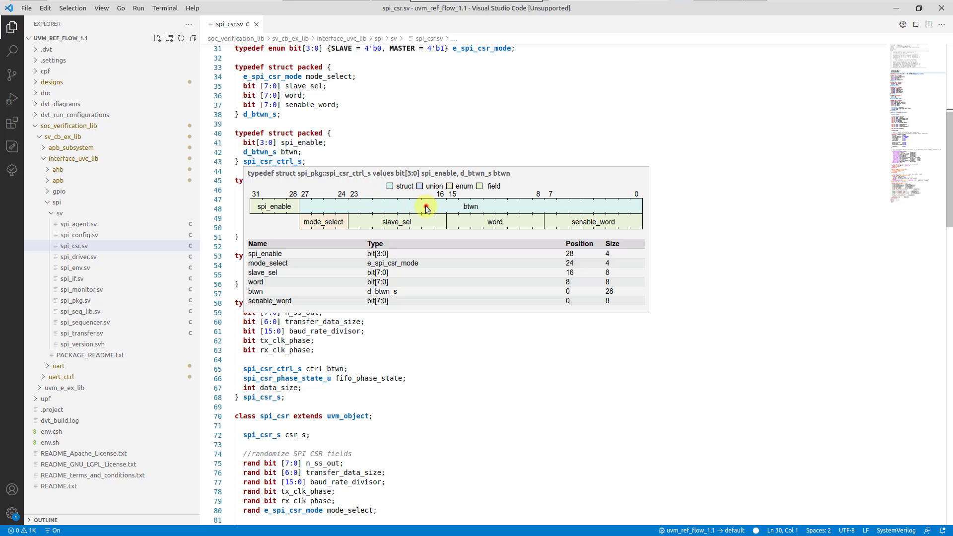
{"action": "mouse_move", "coordinate": [454, 234]}
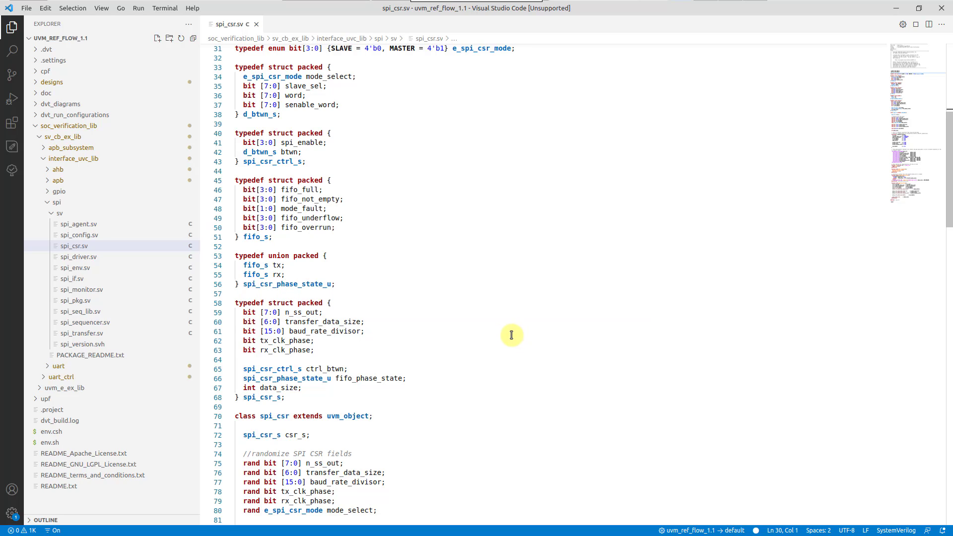
{"action": "mouse_move", "coordinate": [290, 284]}
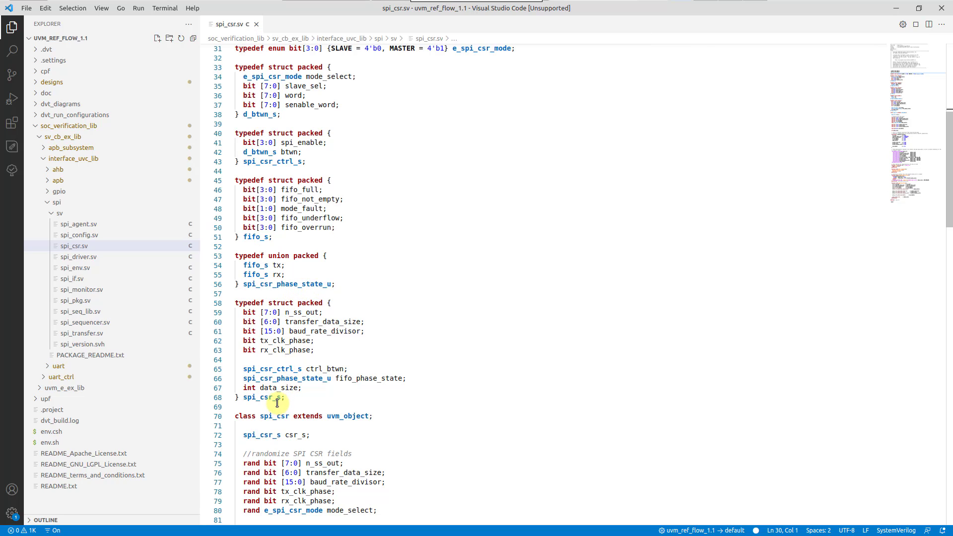
Step: Run DVT: Show Diagram on spi_csr_s, fit it to the canvas, and open Save As for SVG
{"action": "key", "text": "Ctrl+Shift+P"}
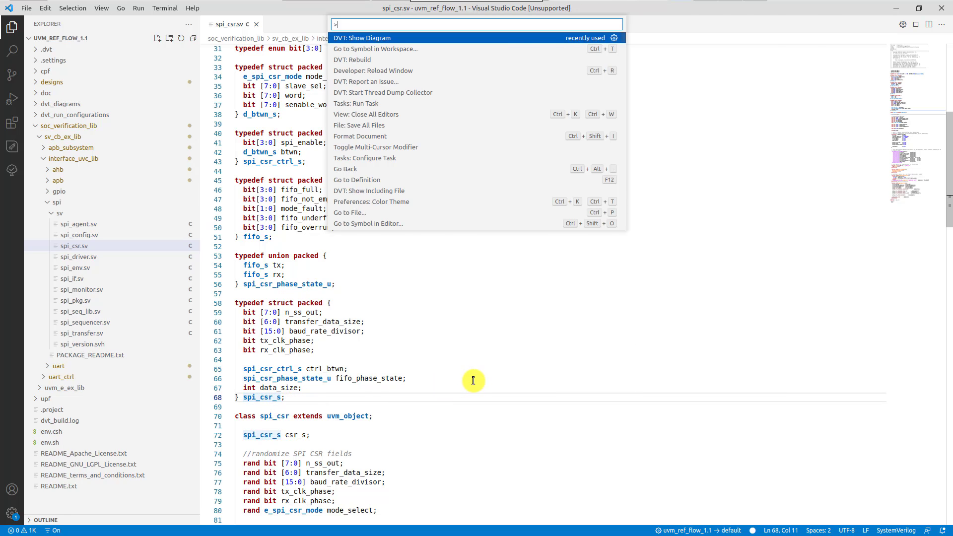
{"action": "left_click", "coordinate": [366, 38]}
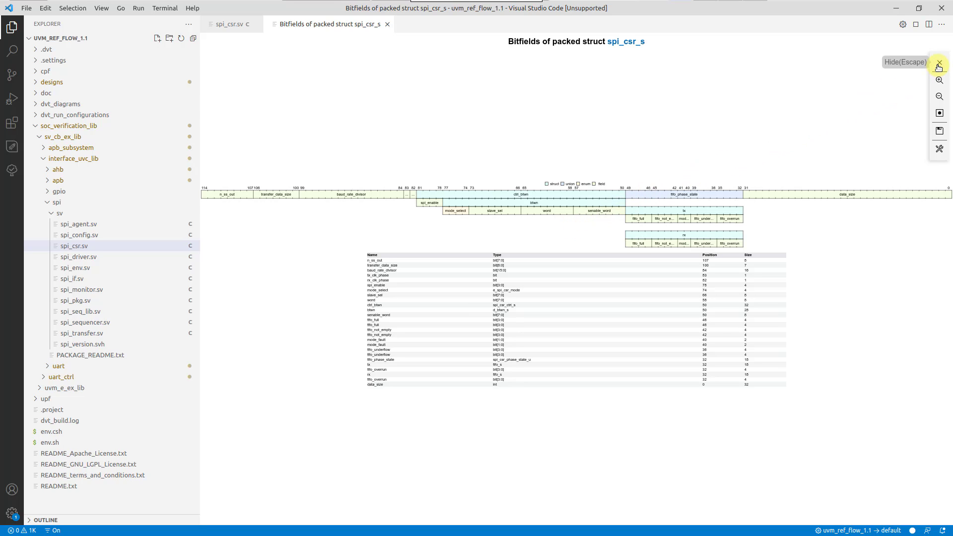
{"action": "left_click", "coordinate": [939, 80]}
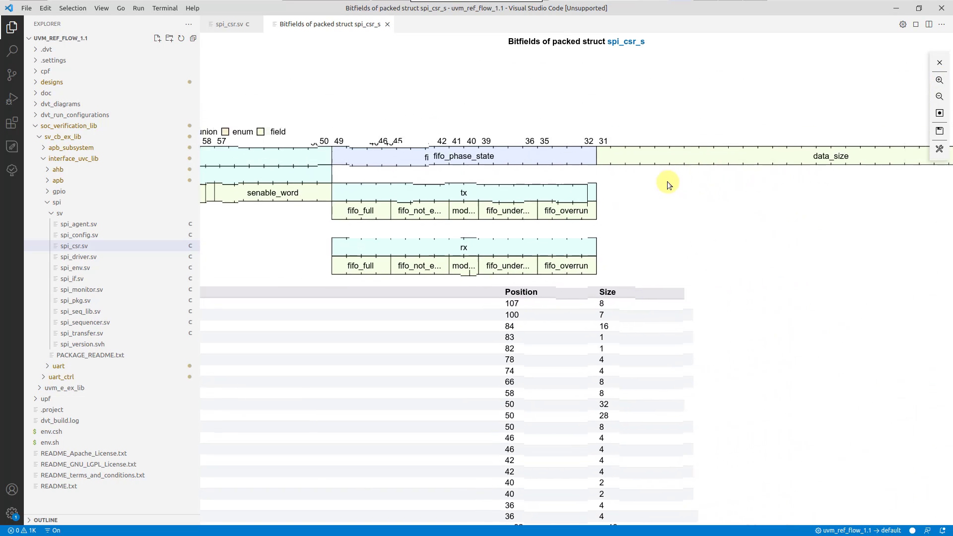
{"action": "left_click", "coordinate": [940, 96]}
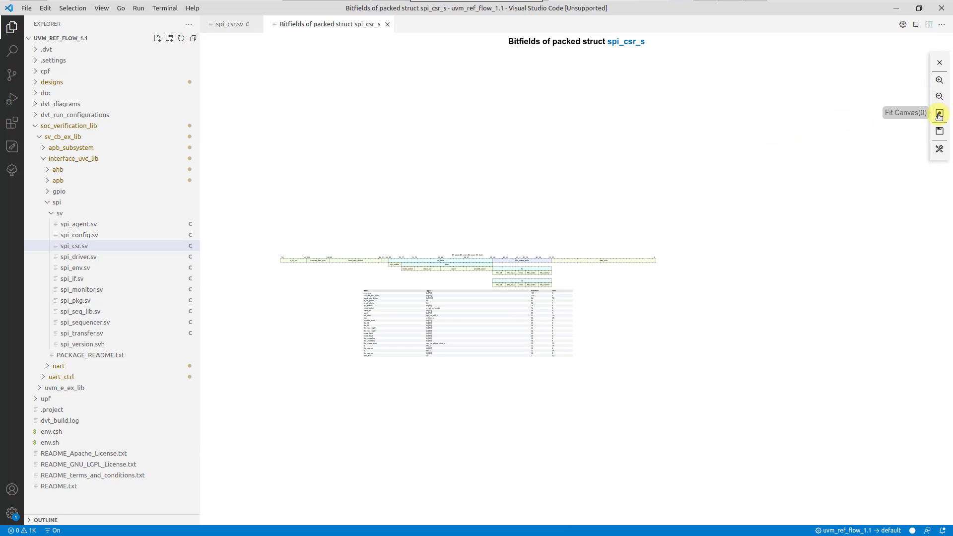
{"action": "left_click", "coordinate": [939, 115]}
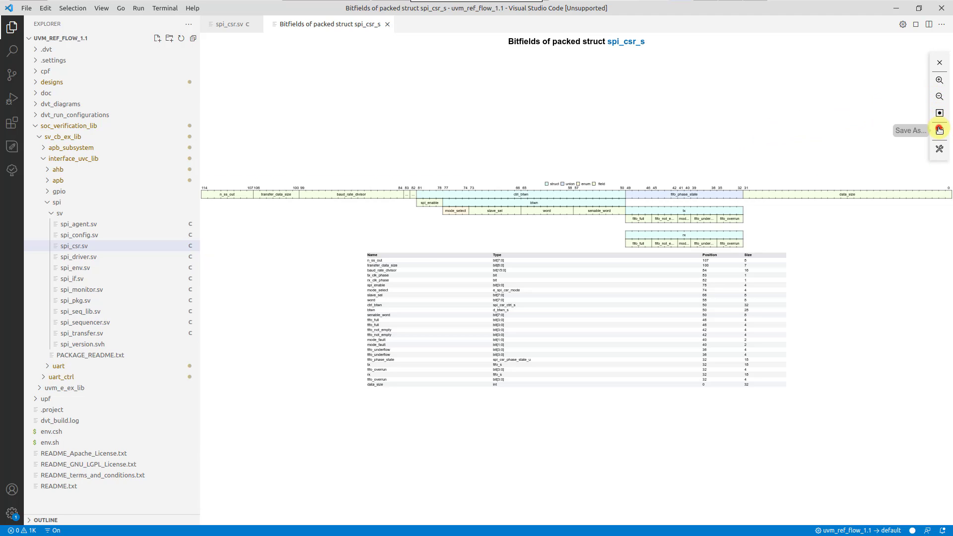
{"action": "left_click", "coordinate": [939, 130]}
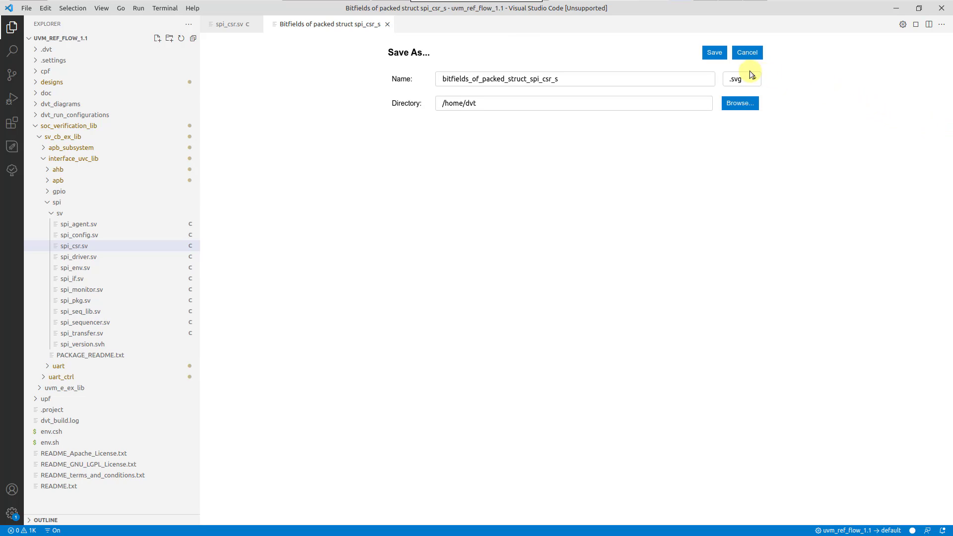